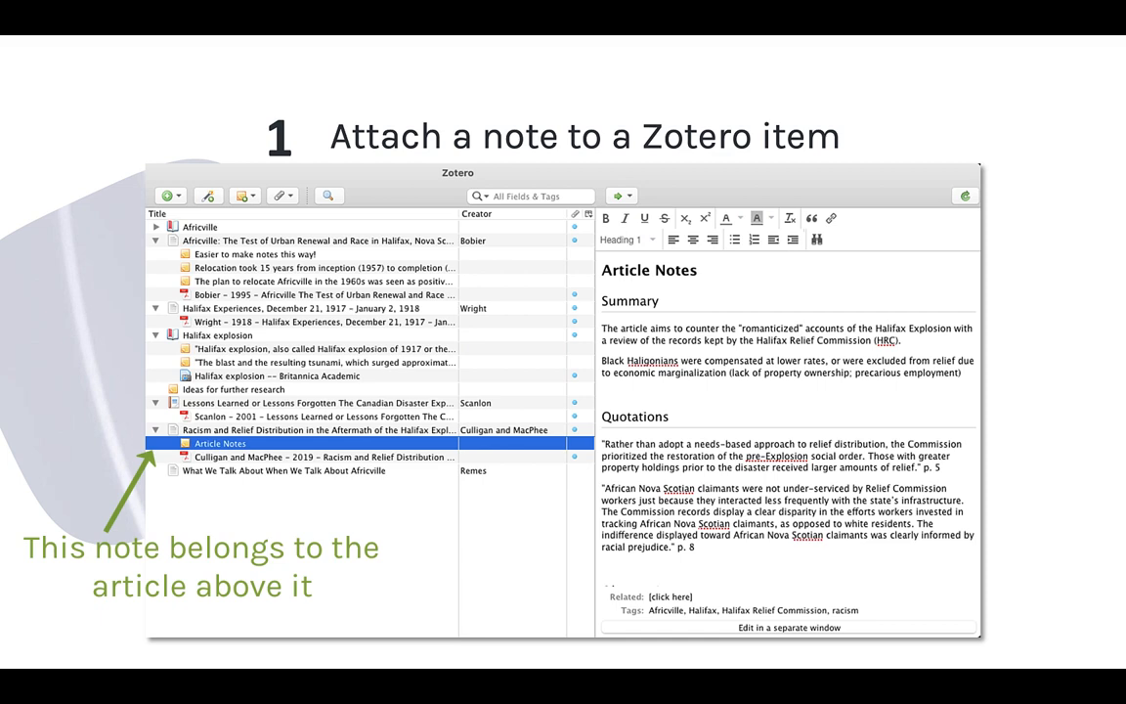
- Select the Article Notes child note, then the standalone note 'Ideas for further research'
left_click(227, 393)
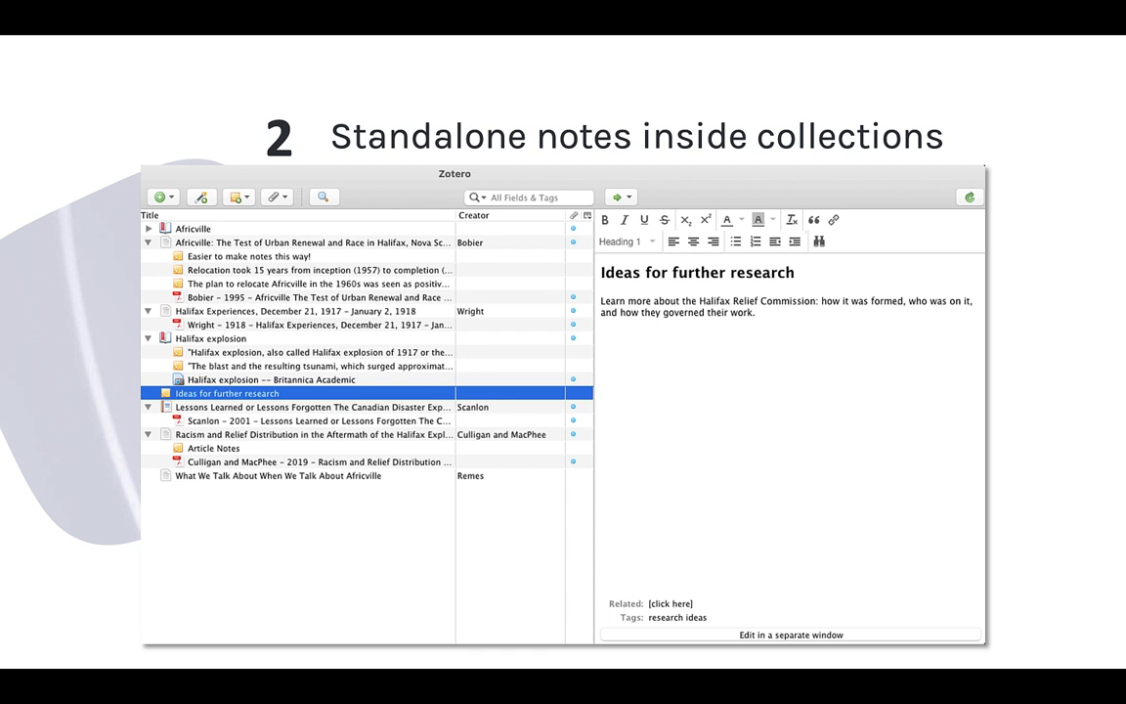
left_click(313, 357)
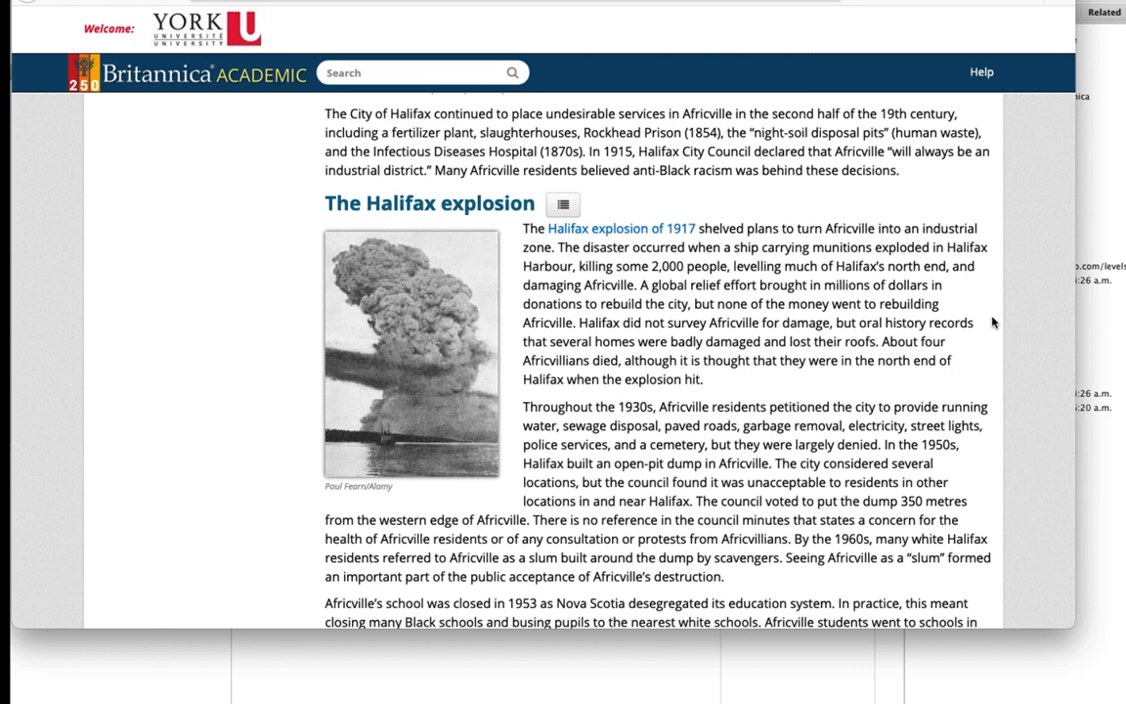
- Scroll through the Britannica Africville article, then add a child note to Africville in Zotero
scroll("down", 3)
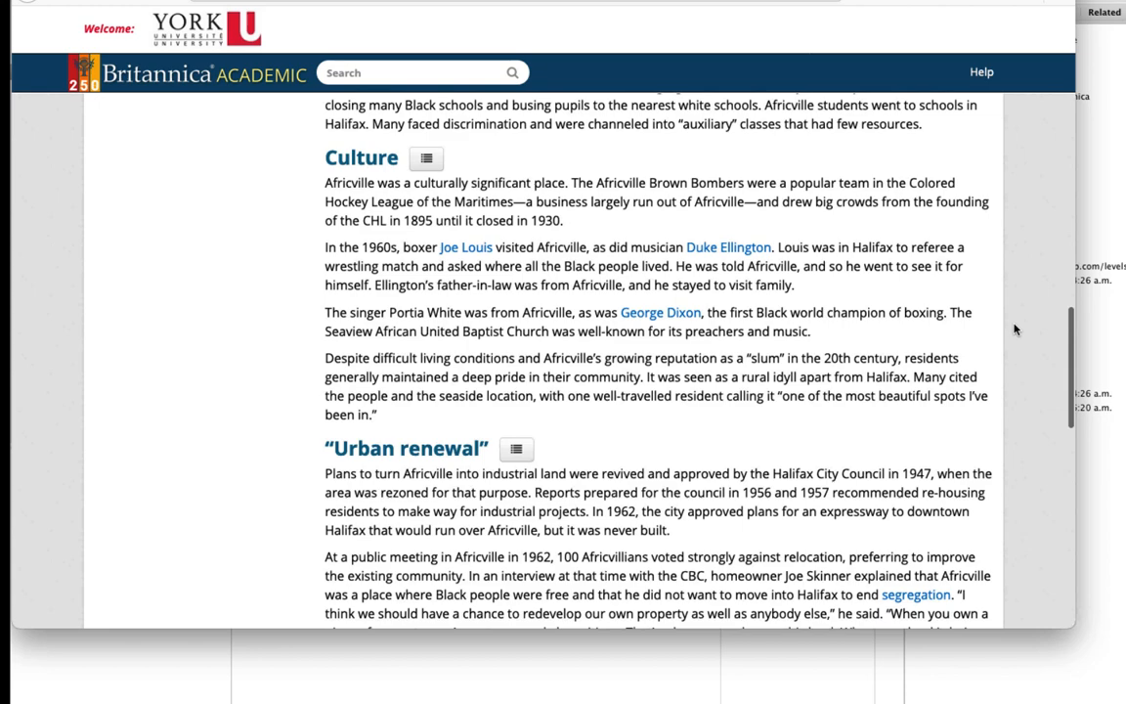
right_click(184, 145)
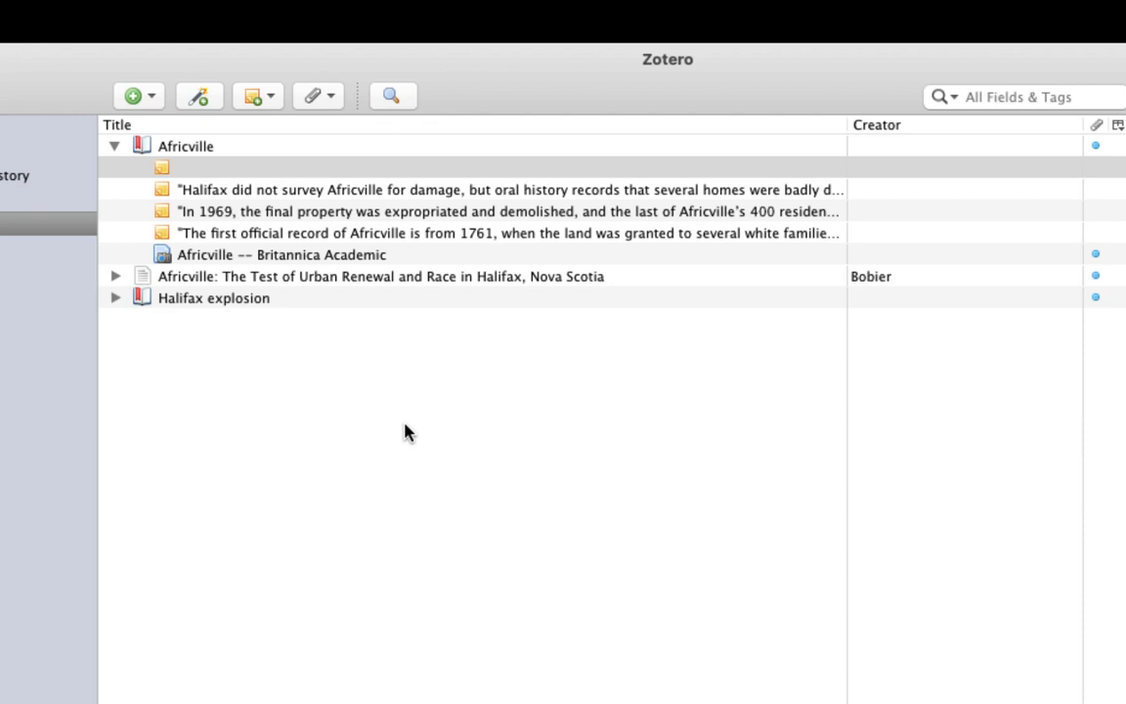
- Reopen the Africville snapshot in Firefox to read alongside the new note
double_click(281, 254)
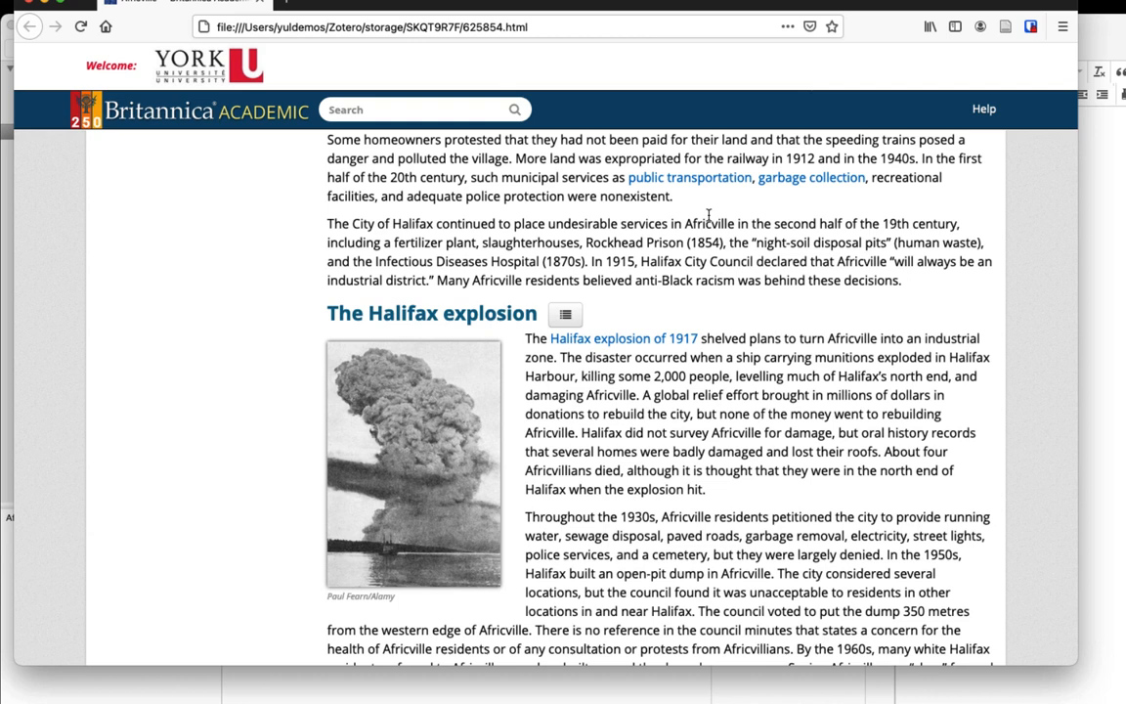
mouse_move(1020, 426)
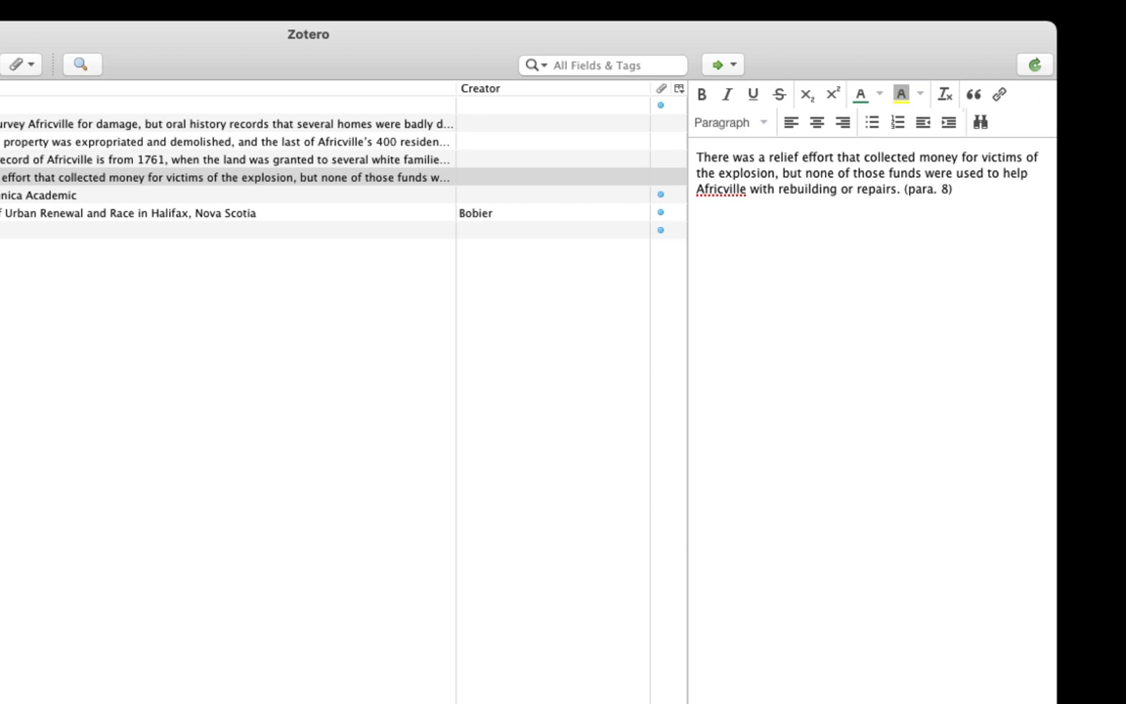
- Tag the relief-funds note Africville and damage in its own window, then close that window
left_click(697, 216)
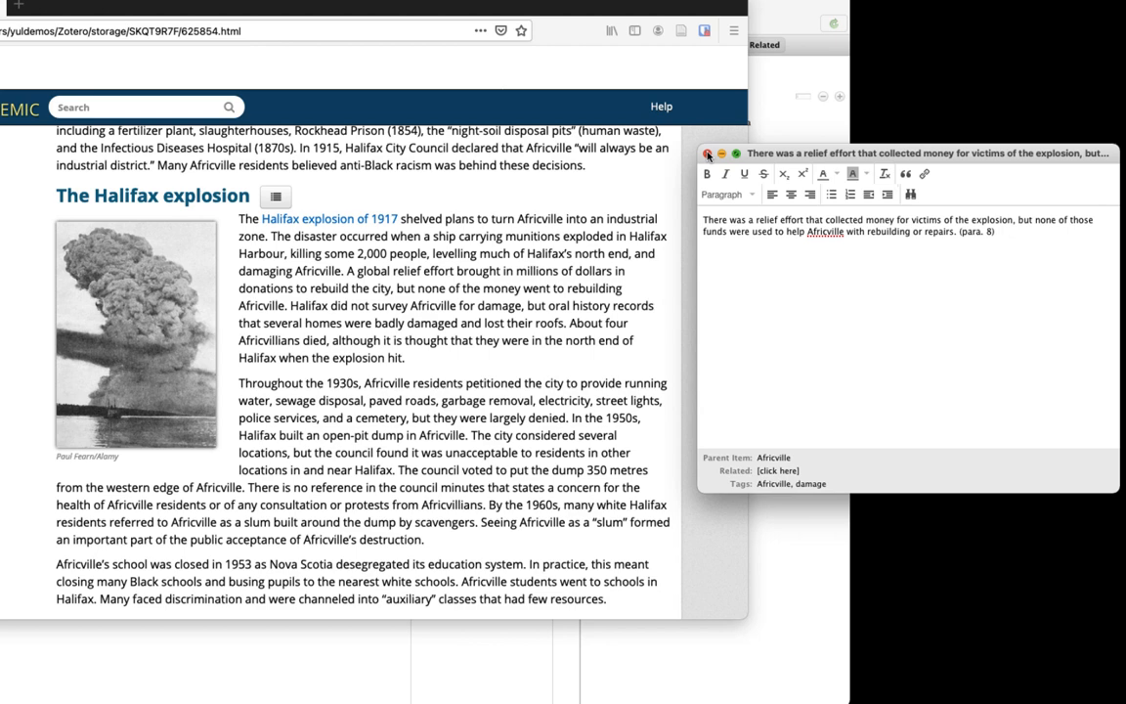
left_click(708, 154)
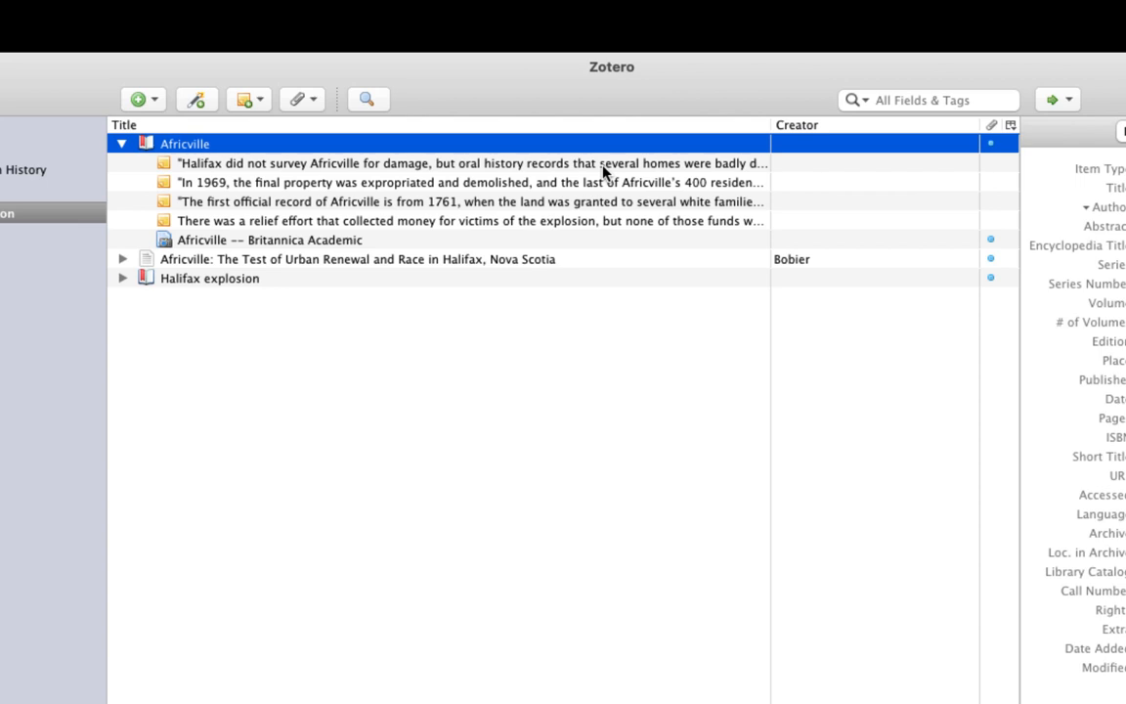
- Filter the collection by the Africville and damage tags in the tag selector
left_click(469, 220)
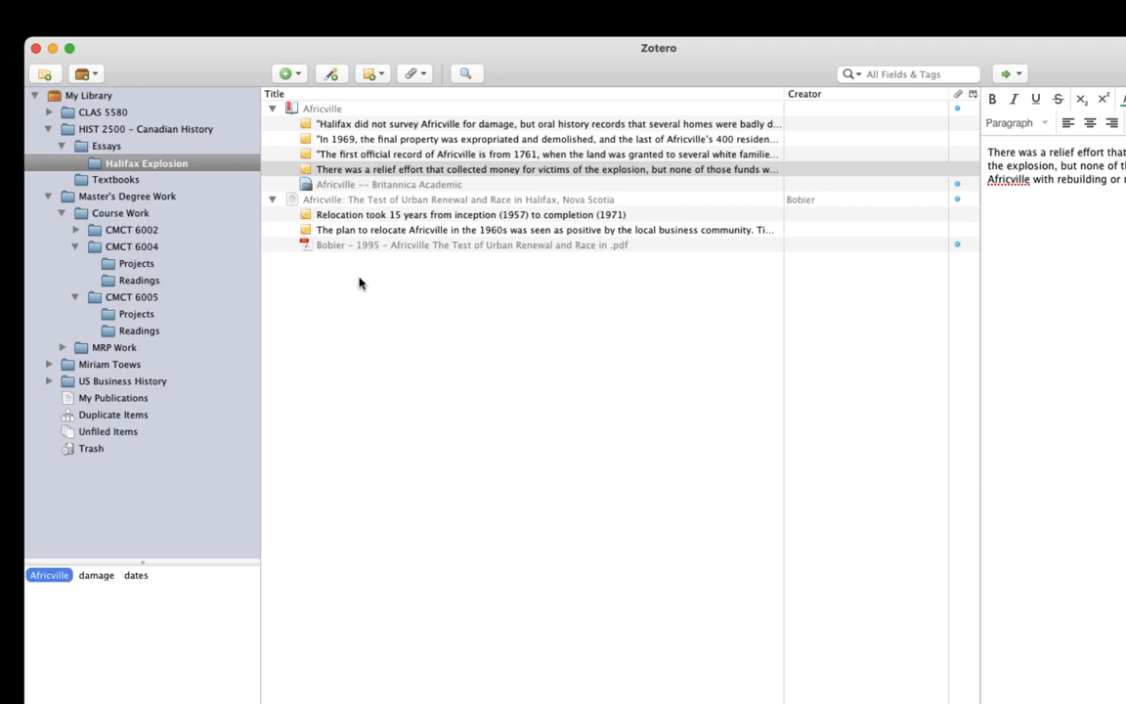
mouse_move(74, 552)
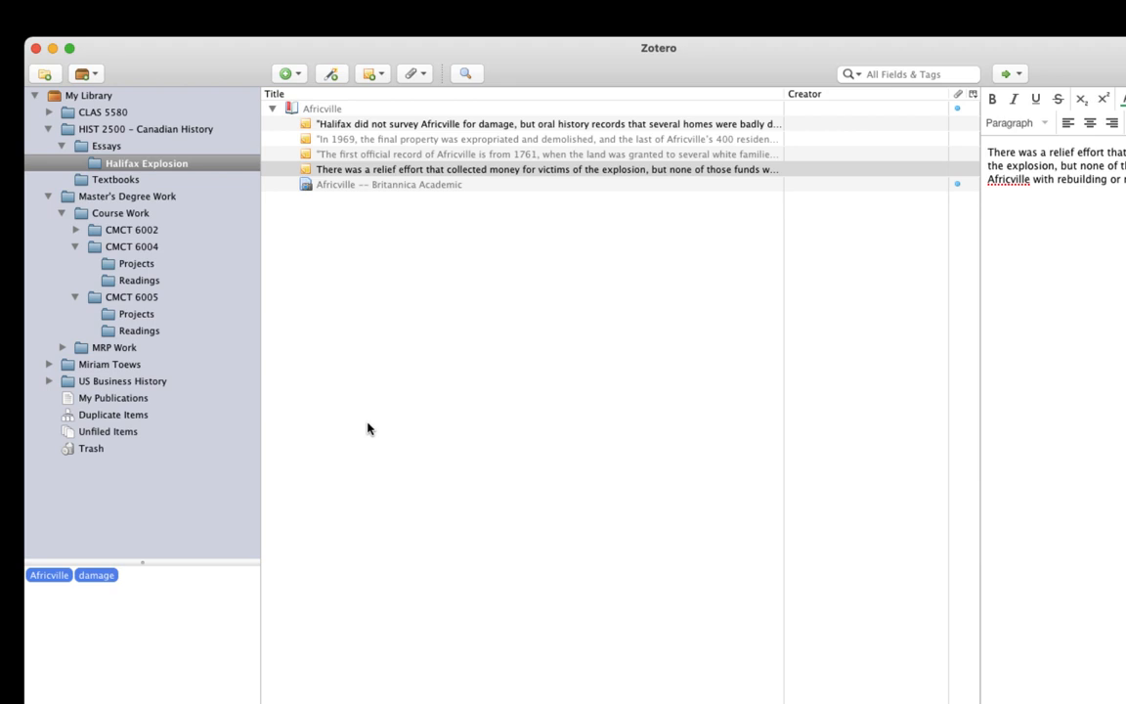
mouse_move(407, 324)
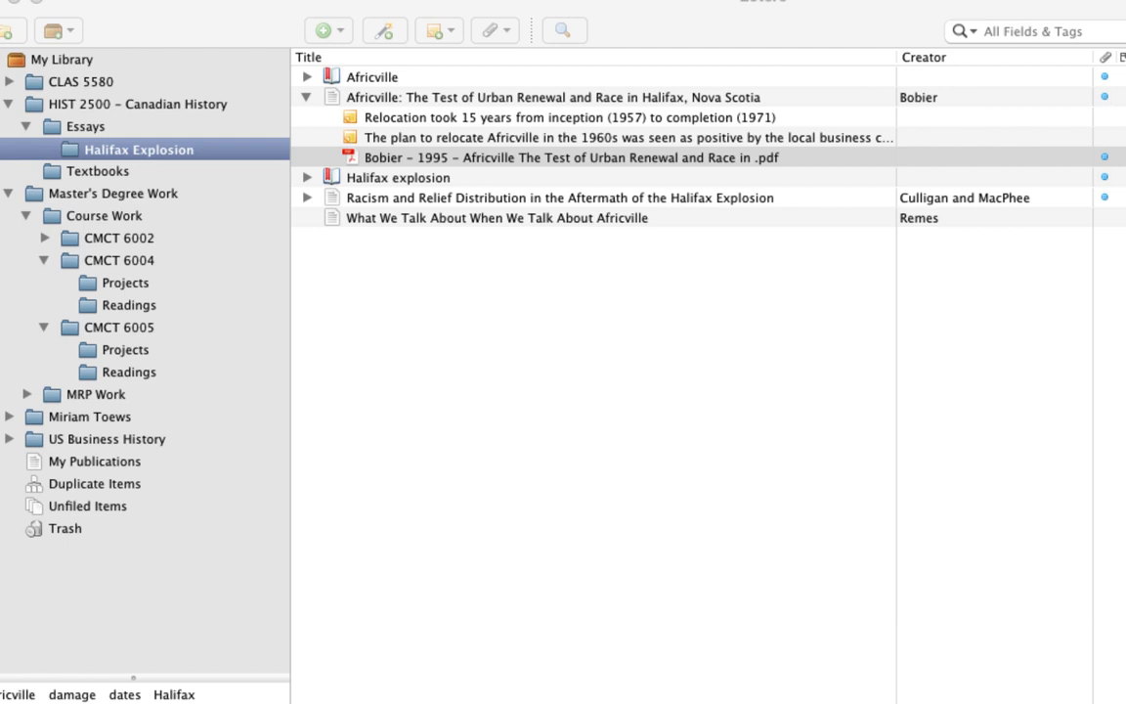
left_click(553, 97)
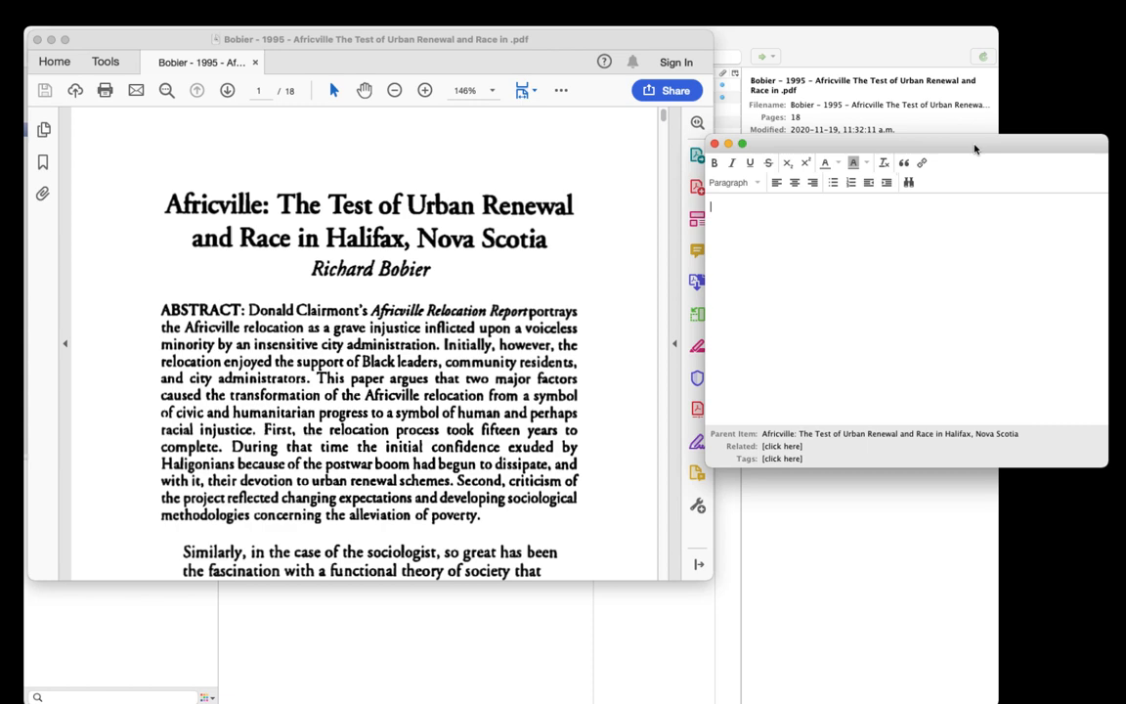
- Begin the attached note with the observation 'Easier to…'
type("Easier to")
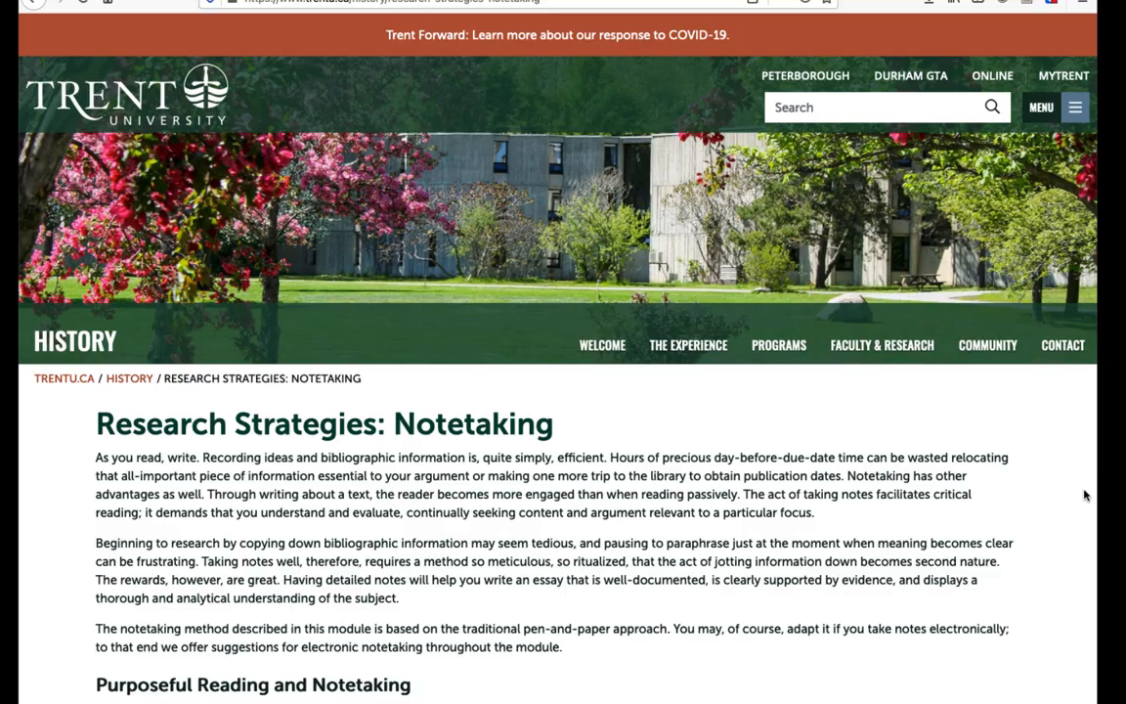
- Scroll through the introduction of Trent's 'Research Strategies: Notetaking' page
scroll("down", 3)
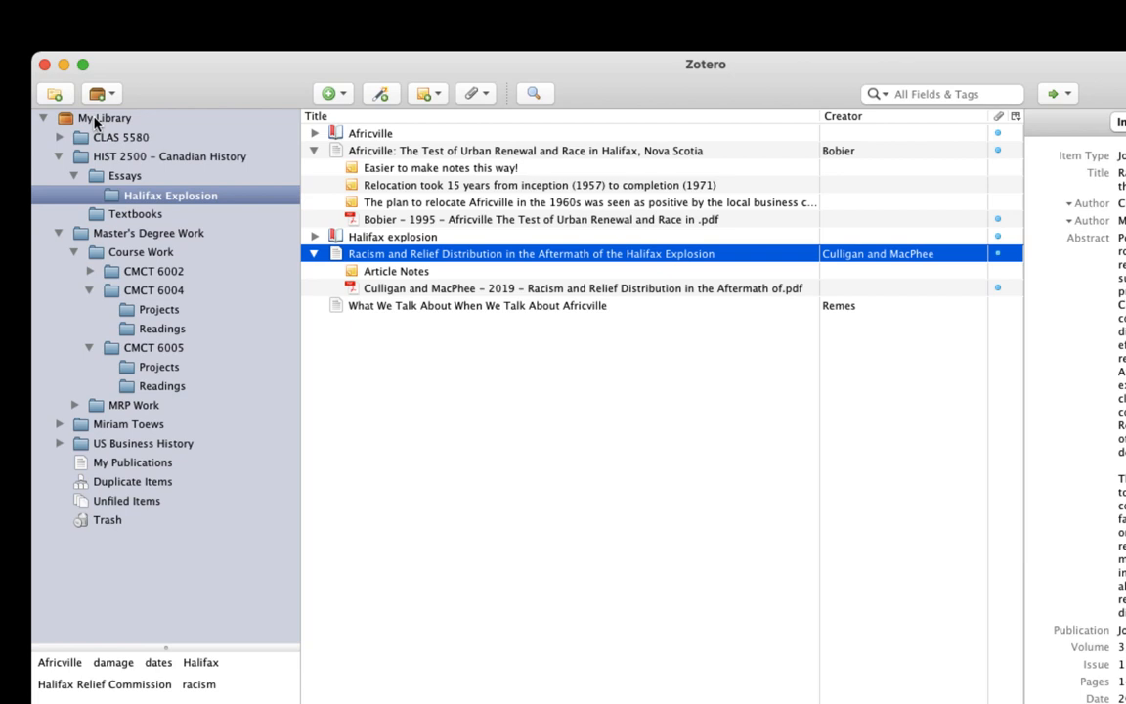
- Switch to My Library to show all items before adding the standalone note
left_click(105, 117)
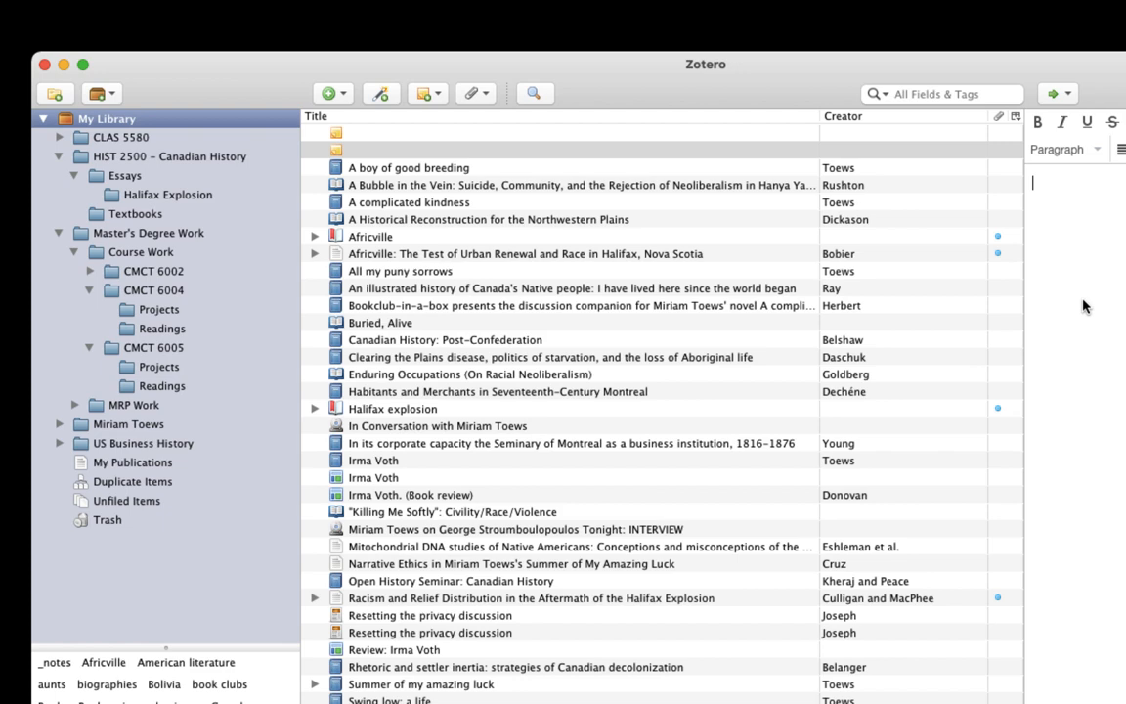
- Type the '_Article Notes Template' title and the Summary heading
type("_A")
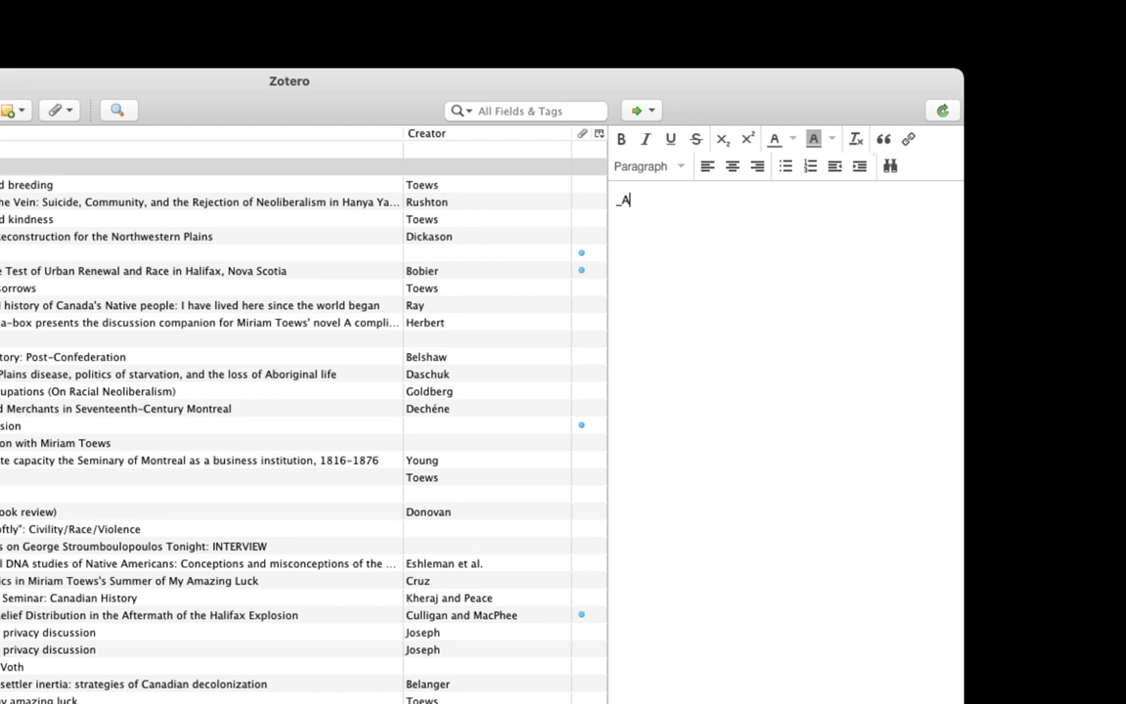
type("Article Notes Template")
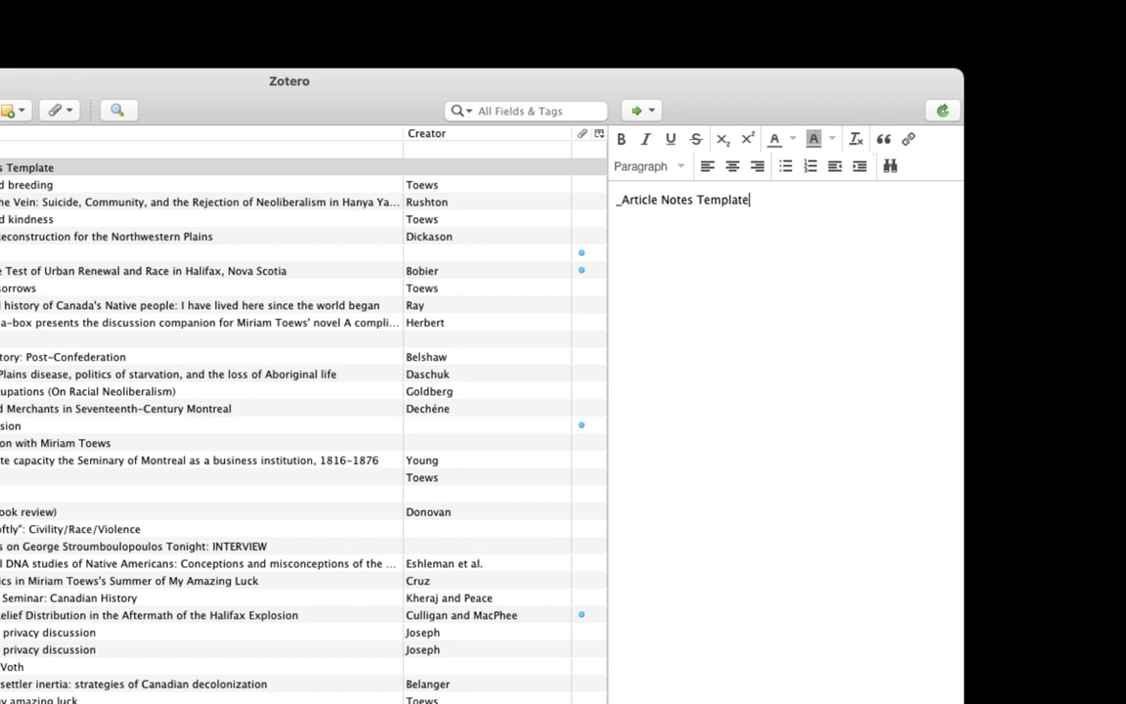
type("Summary")
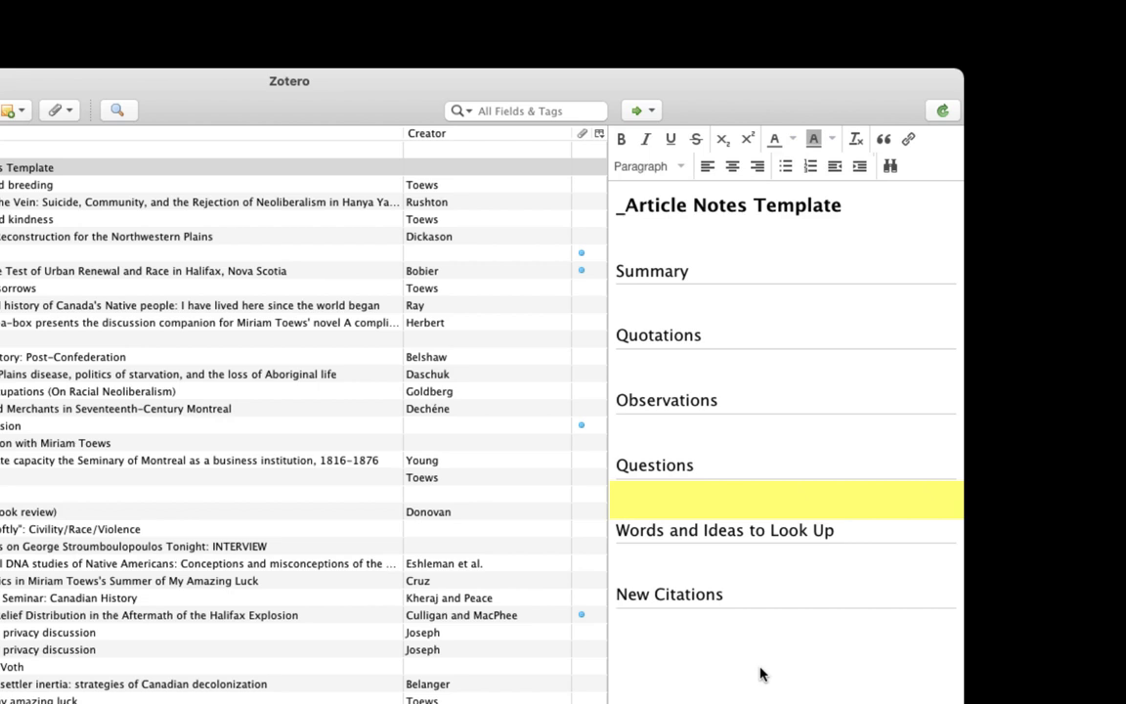
left_click(787, 628)
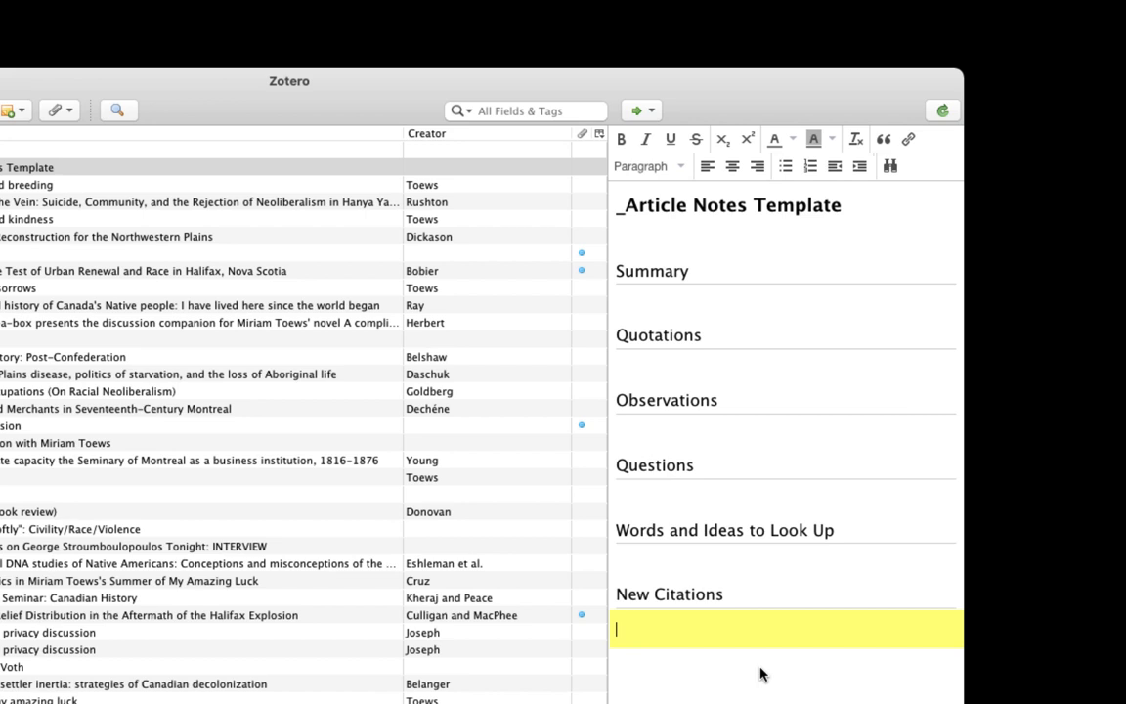
scroll("down", 3)
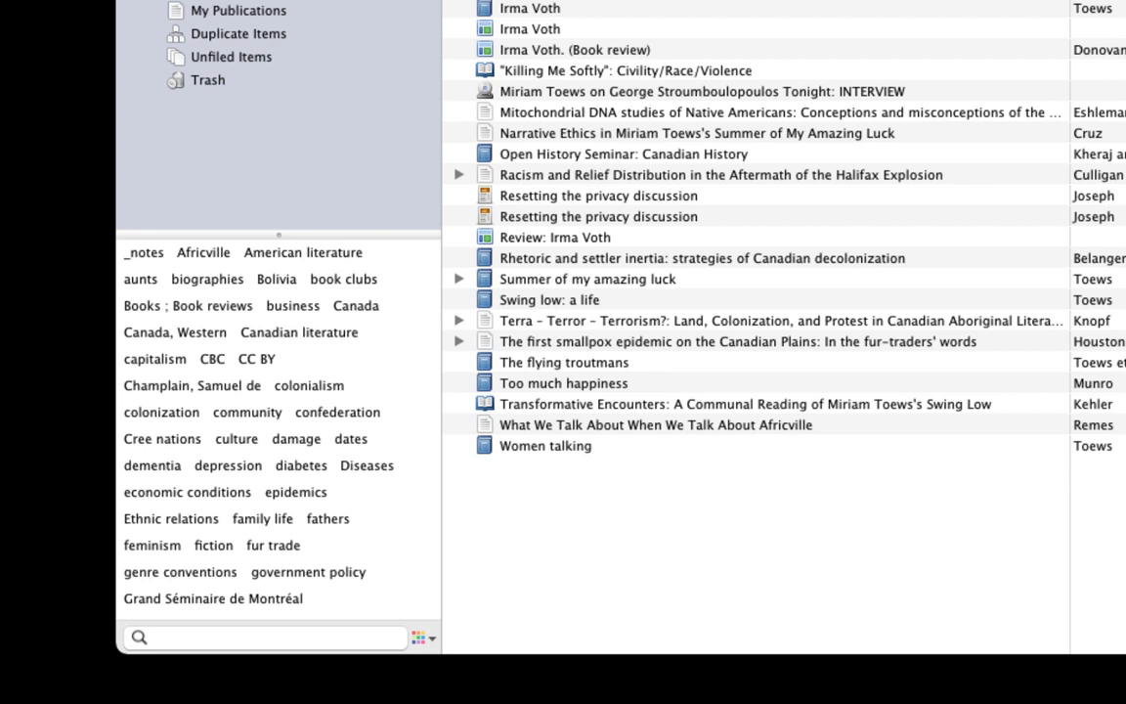
- Open the context menu of the _Article Notes Template note
right_click(204, 252)
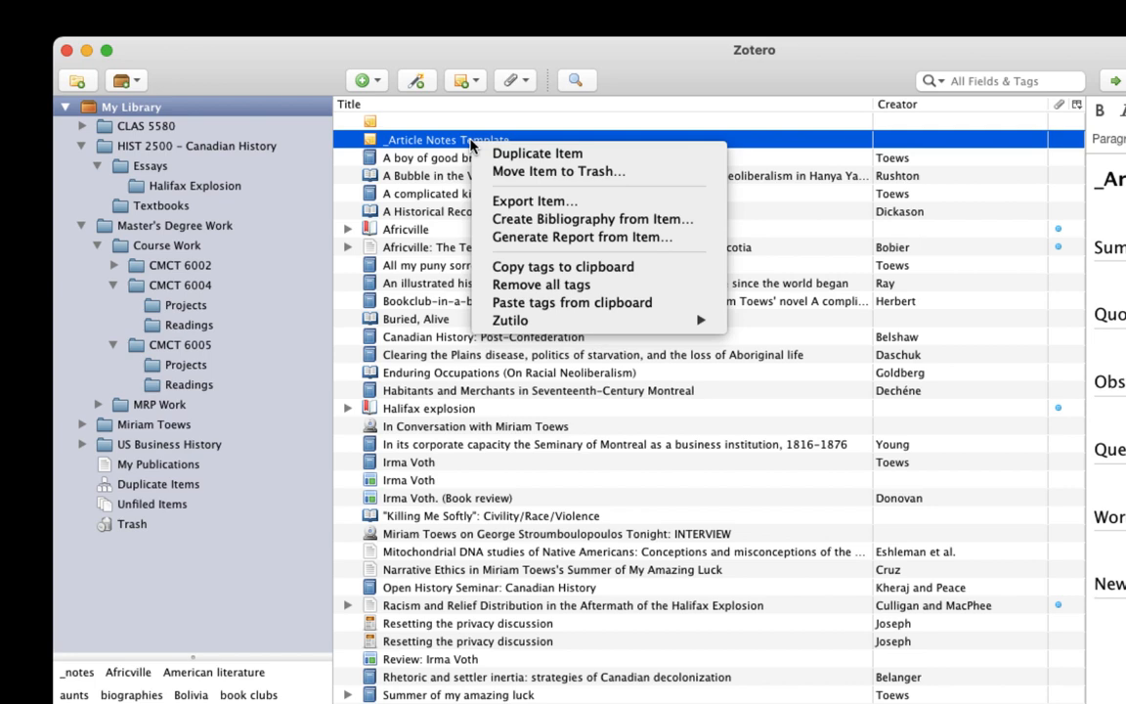
- Duplicate '_Article Notes Template', move the copy into Halifax Explosion, and attach it to Remes's Africville article
left_click(537, 152)
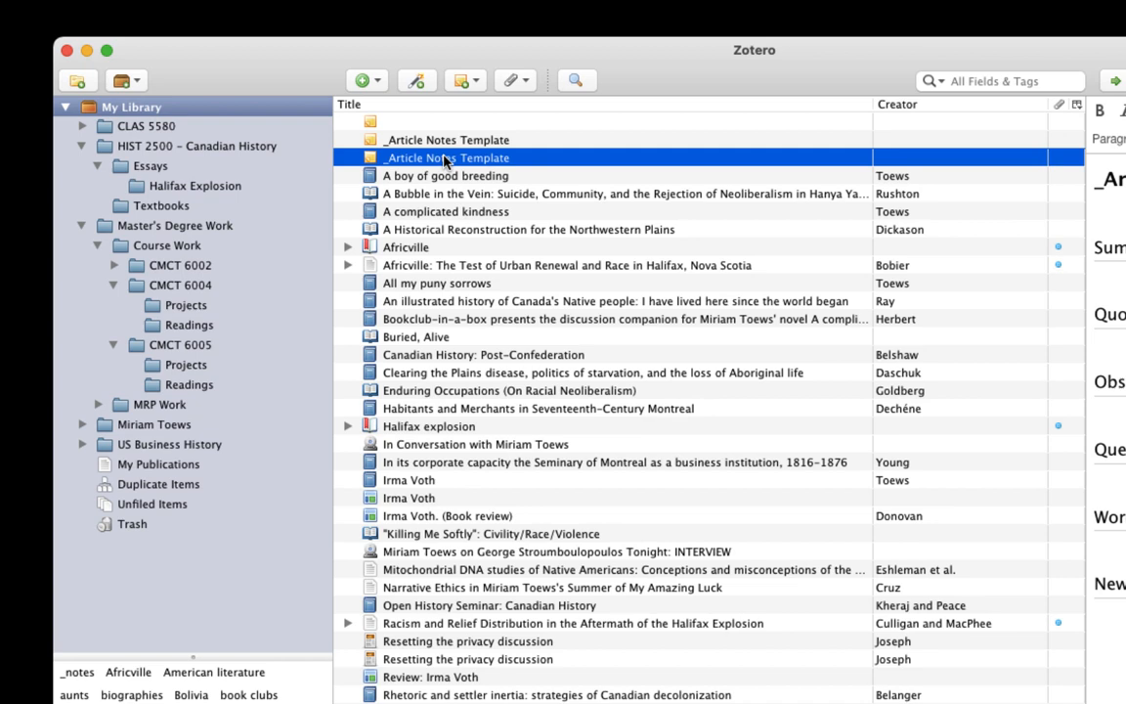
left_click(198, 185)
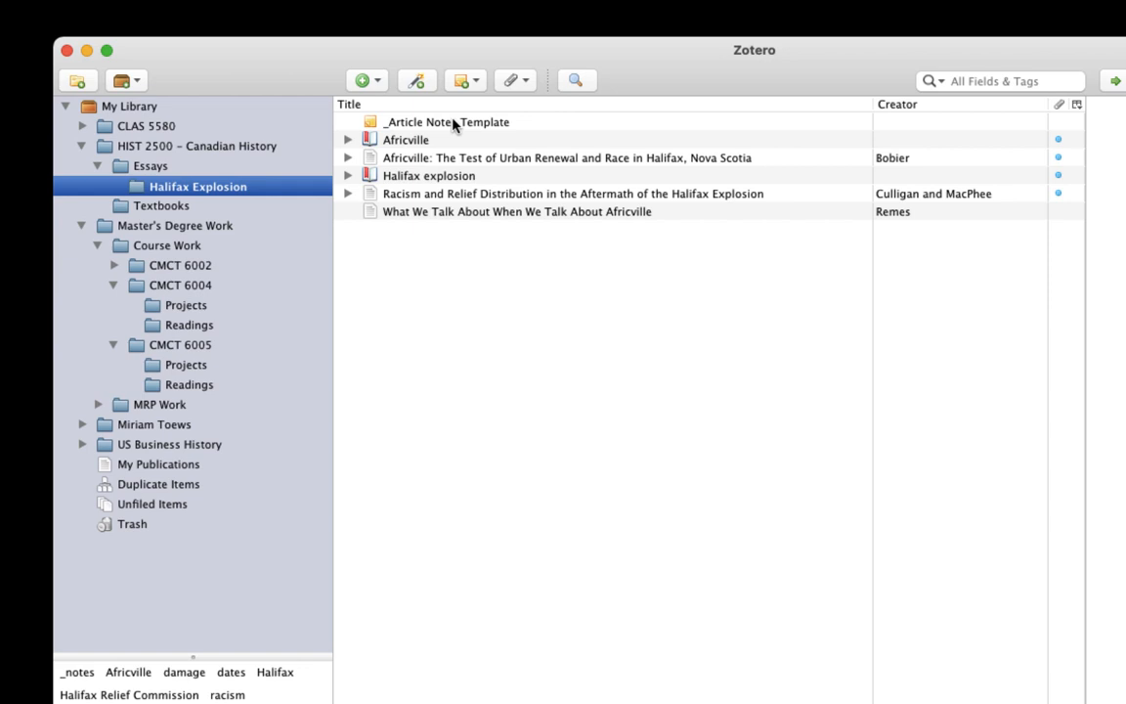
left_click(447, 121)
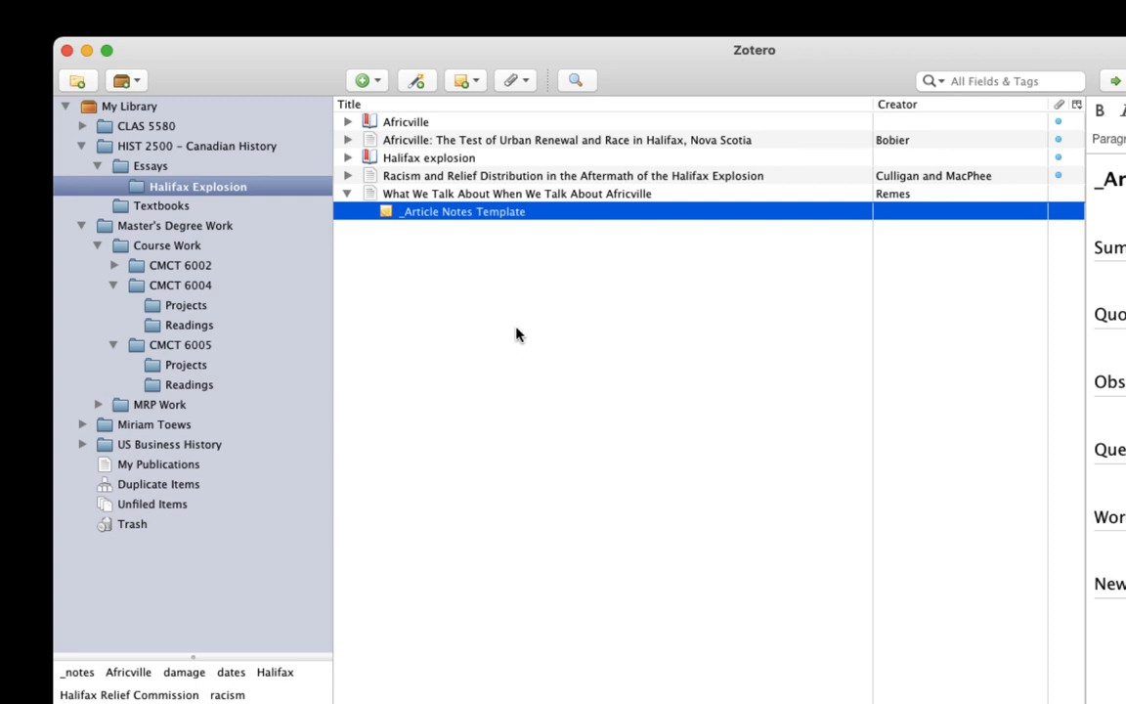